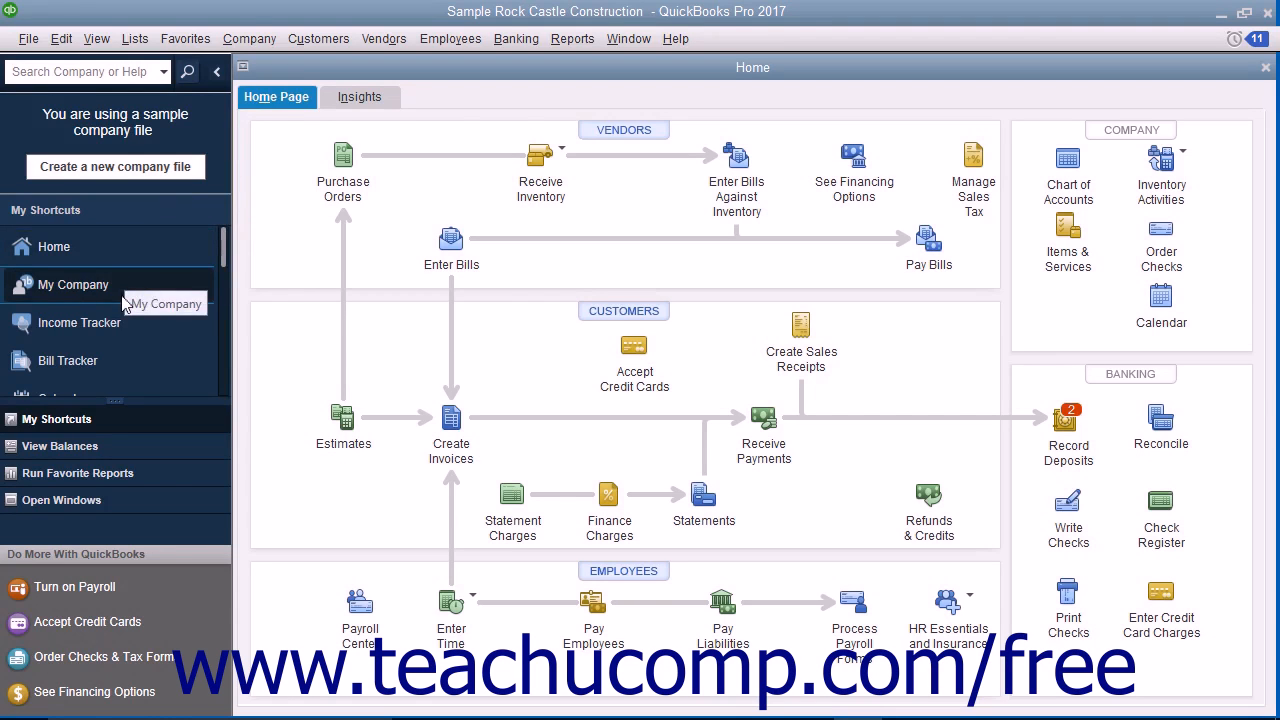
Bring up the Customize Icon Bar dialog from the View menu.
click(96, 38)
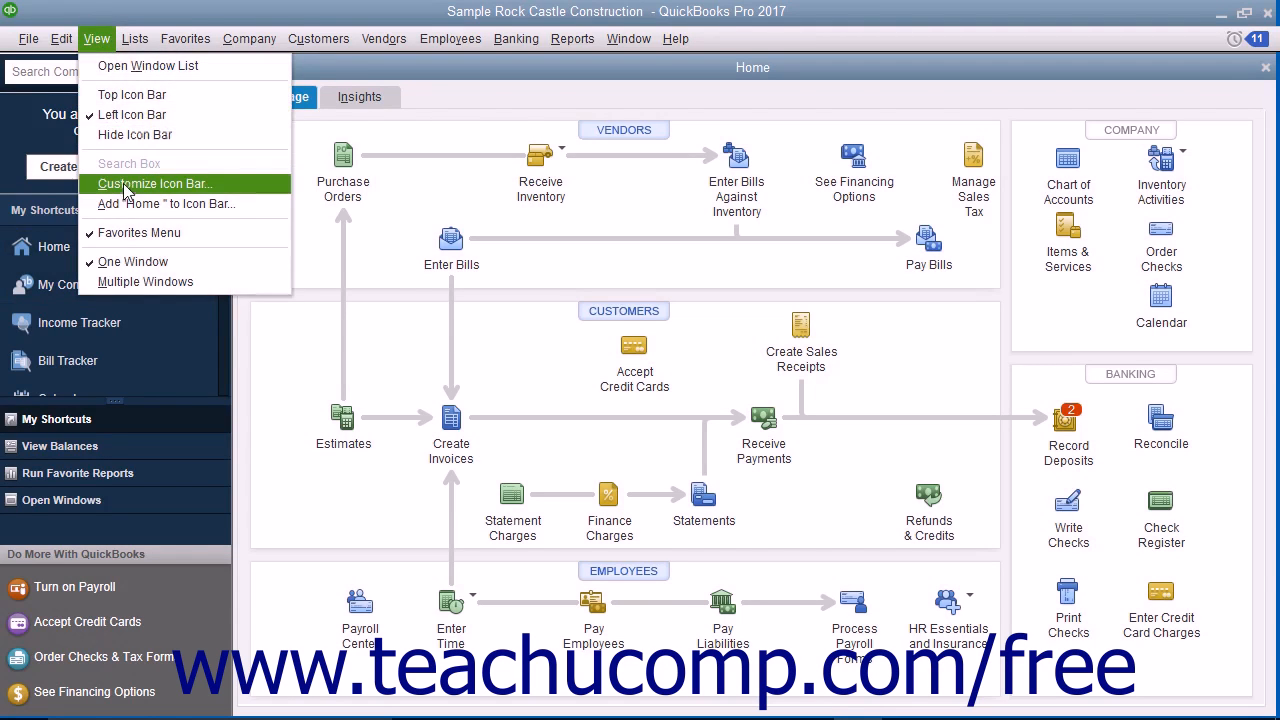
click(154, 184)
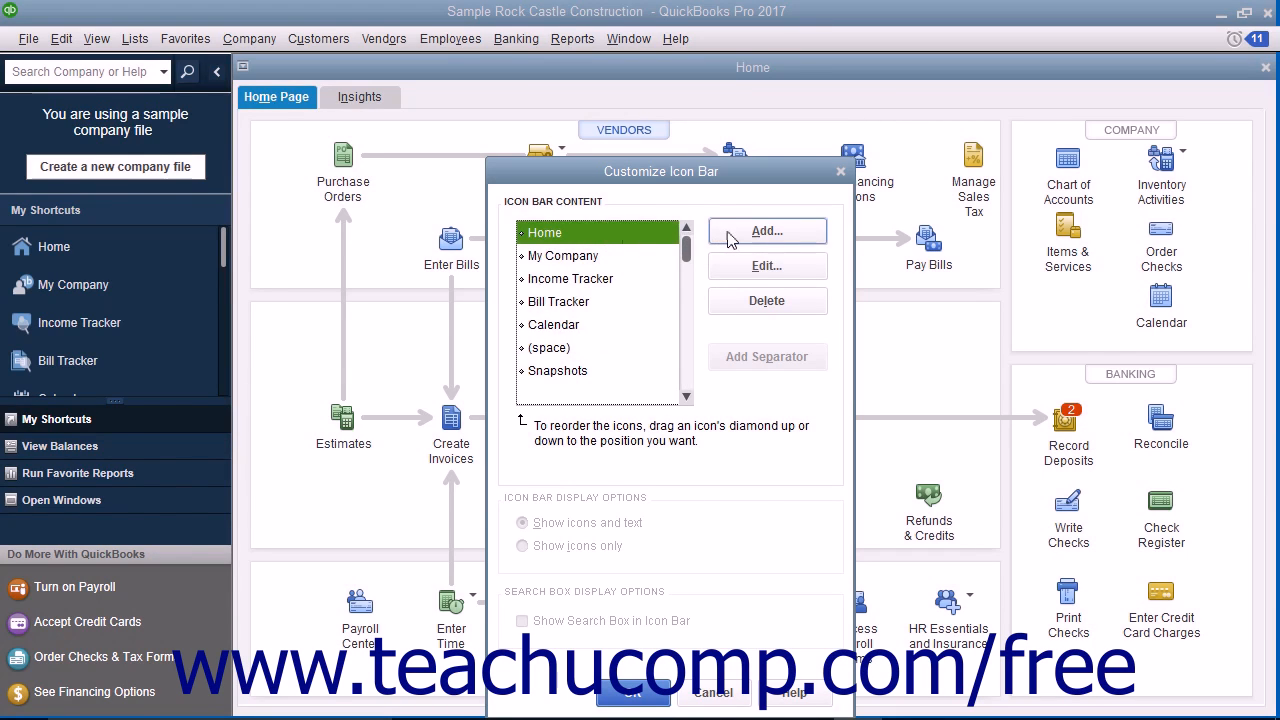
Start a new icon bar item and choose Batch Transactions as its label and description.
click(766, 232)
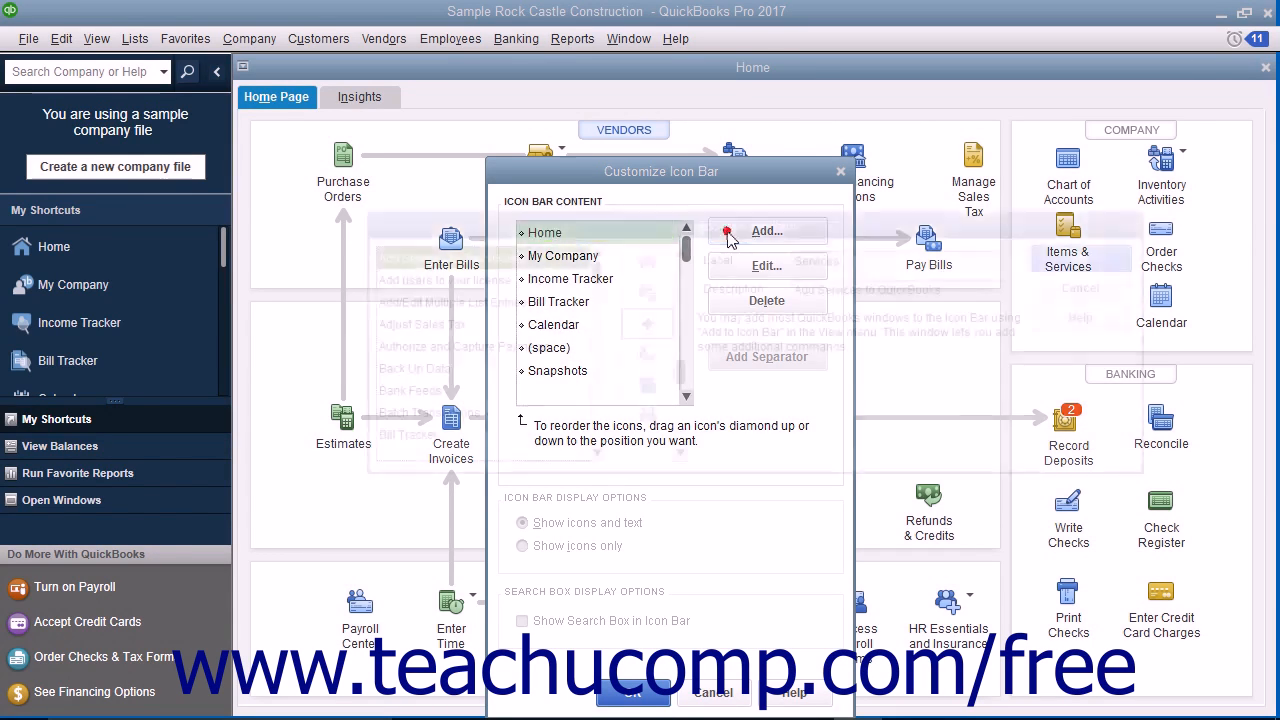
click(766, 232)
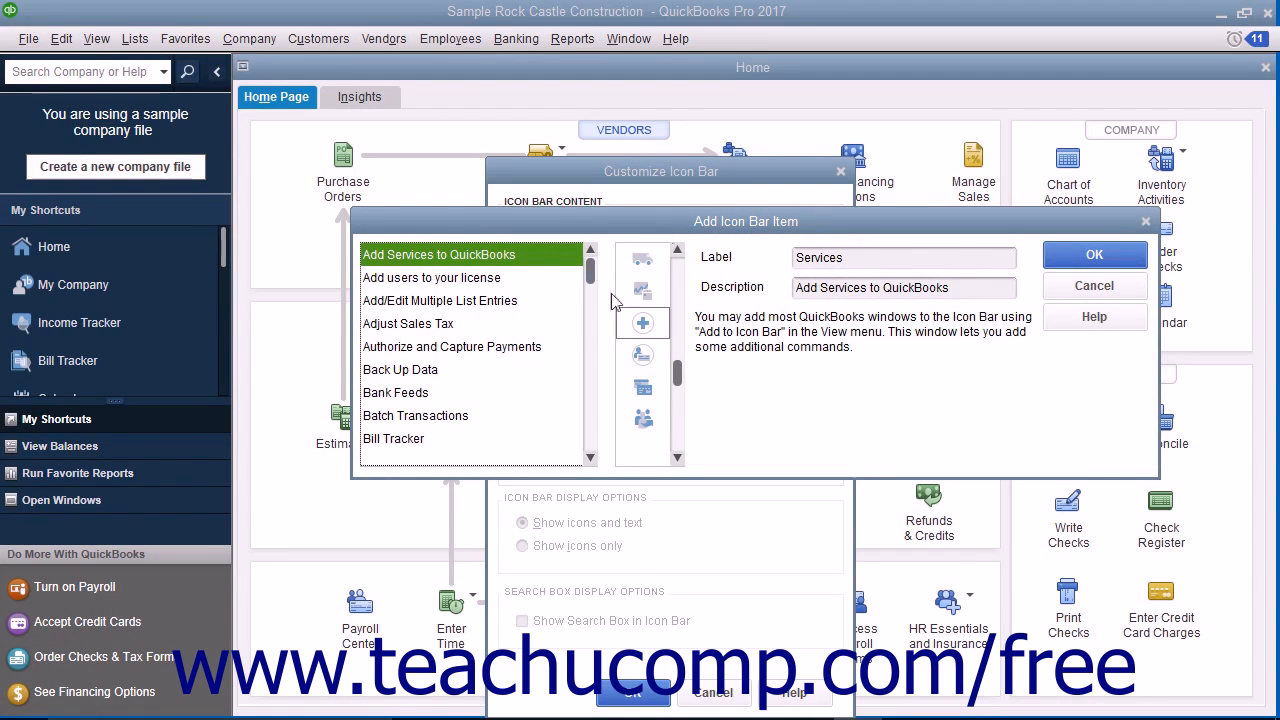
click(416, 414)
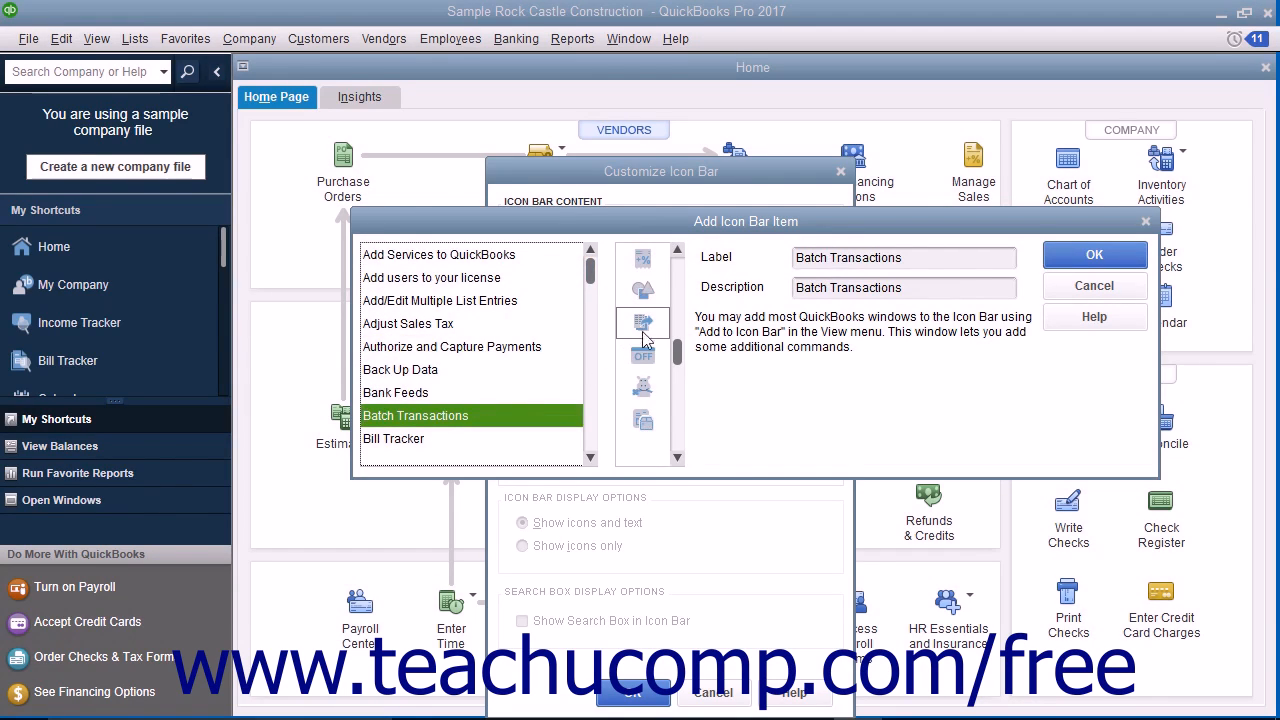
mouse_move(644, 336)
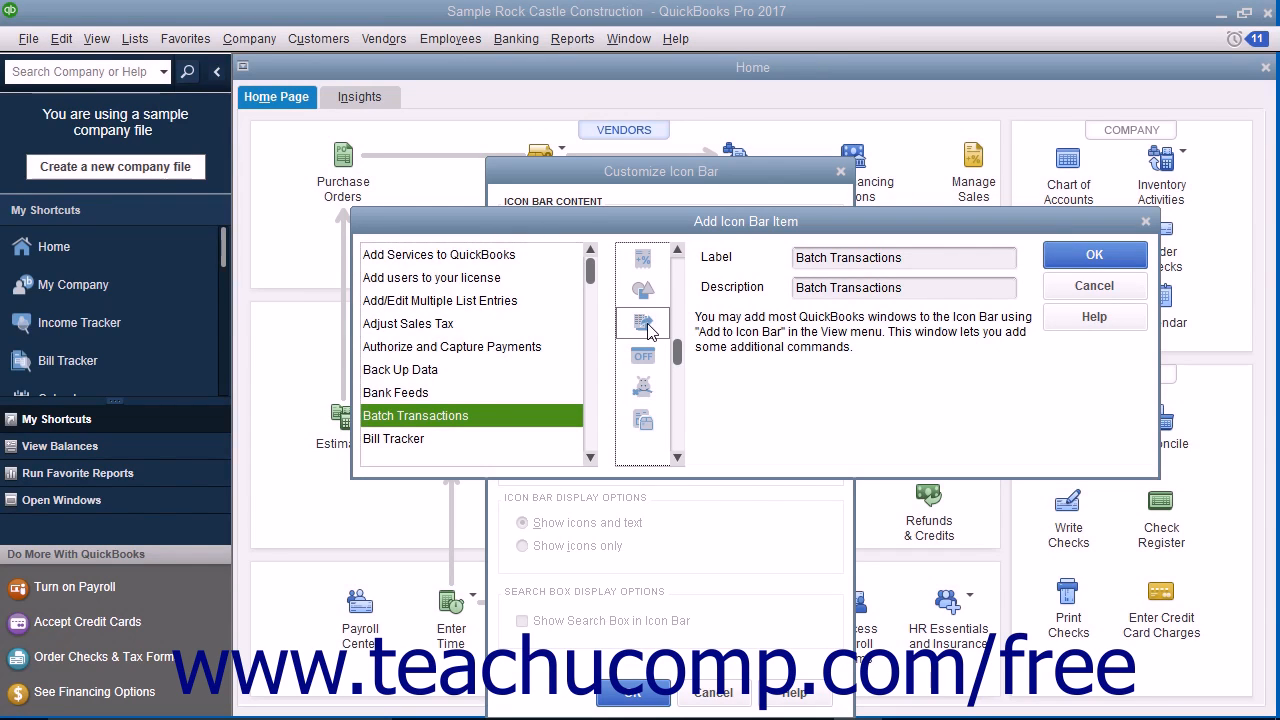
mouse_move(744, 334)
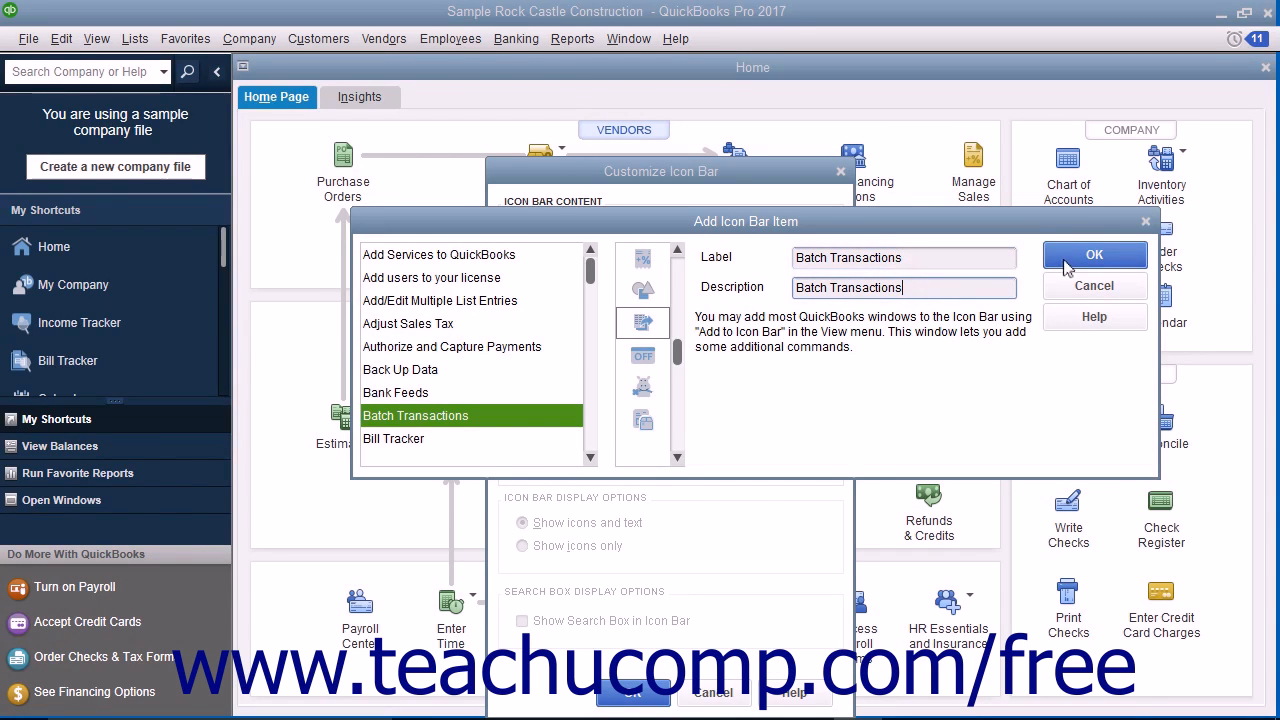
Confirm Batch Transactions as an icon bar shortcut below Home and close customization.
click(1094, 254)
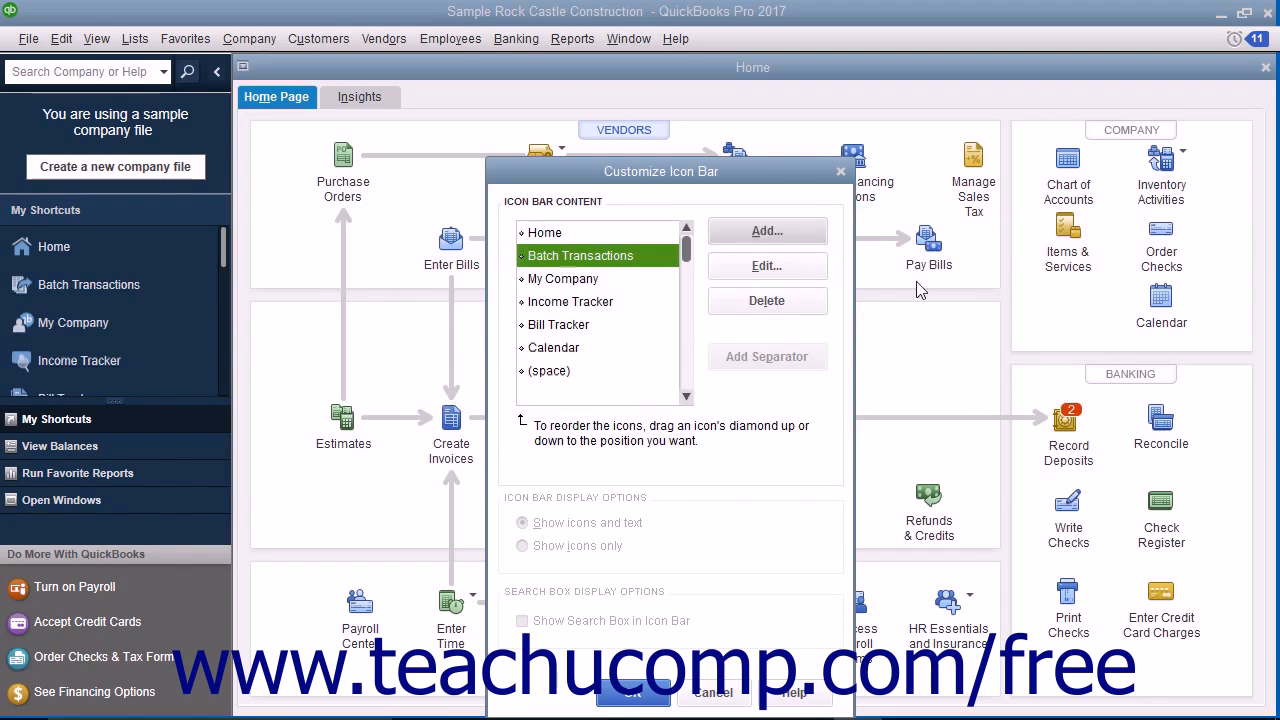
mouse_move(588, 332)
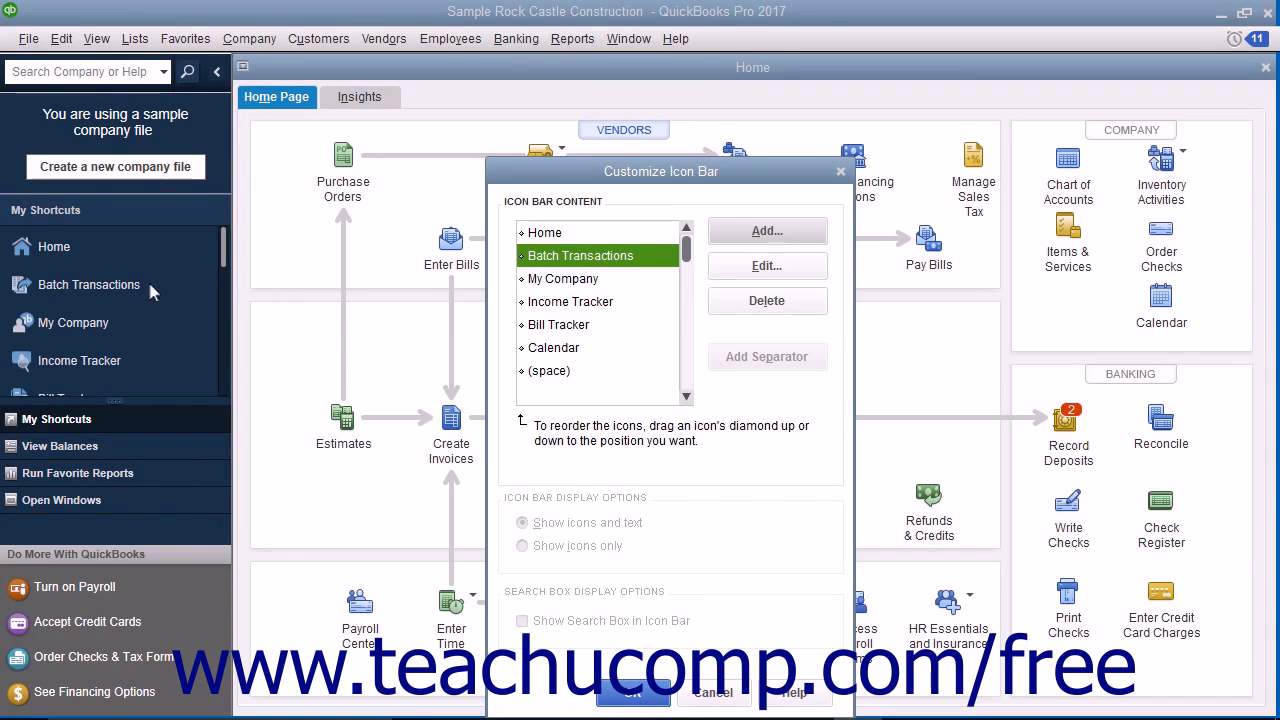
mouse_move(474, 272)
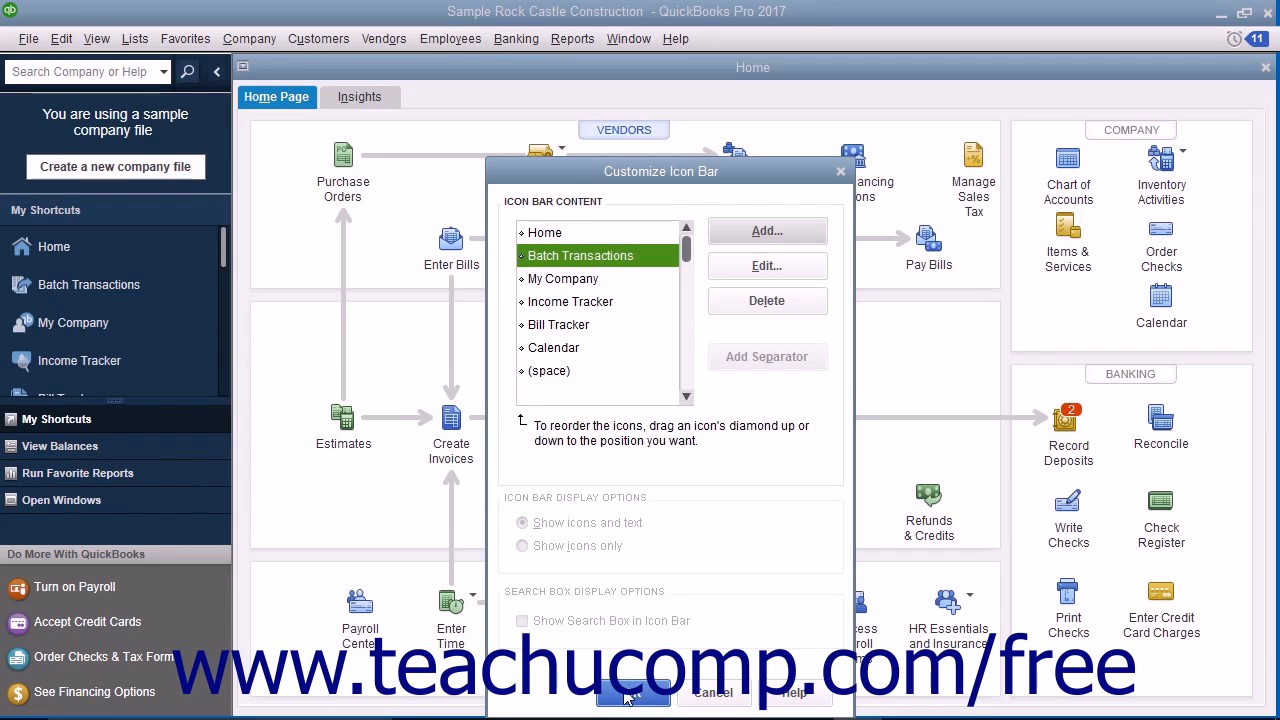
click(632, 692)
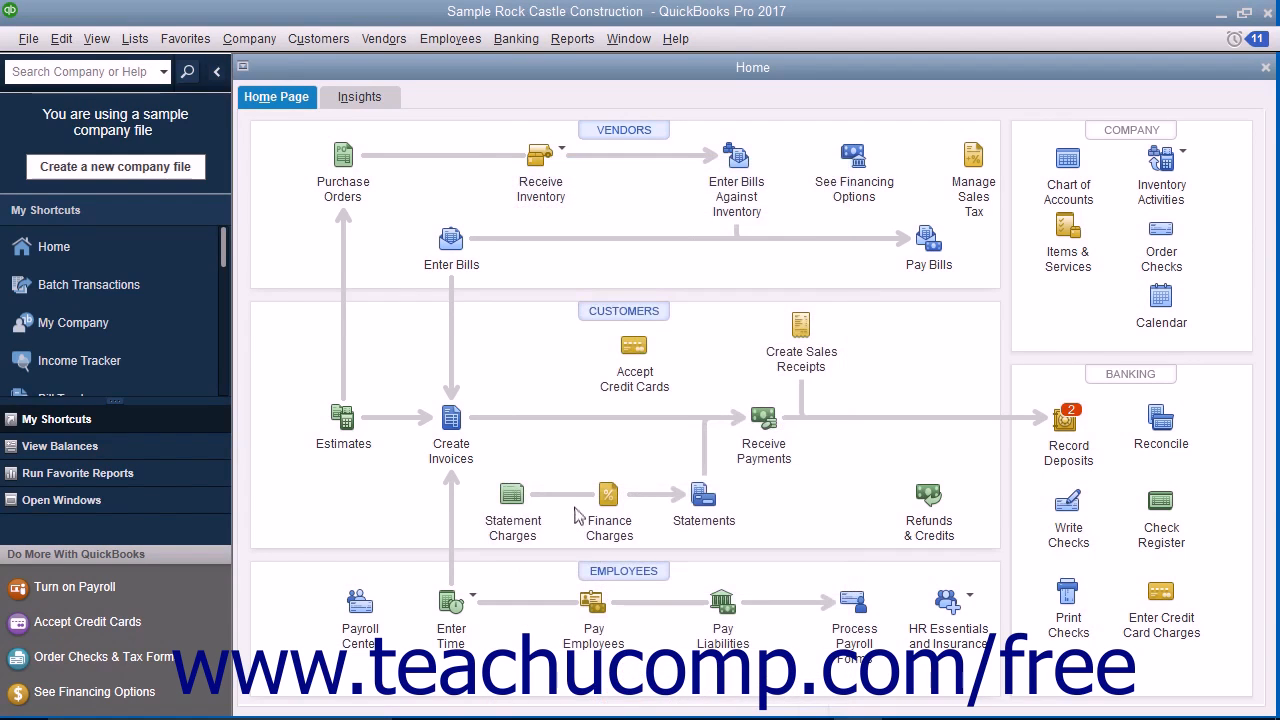
mouse_move(256, 292)
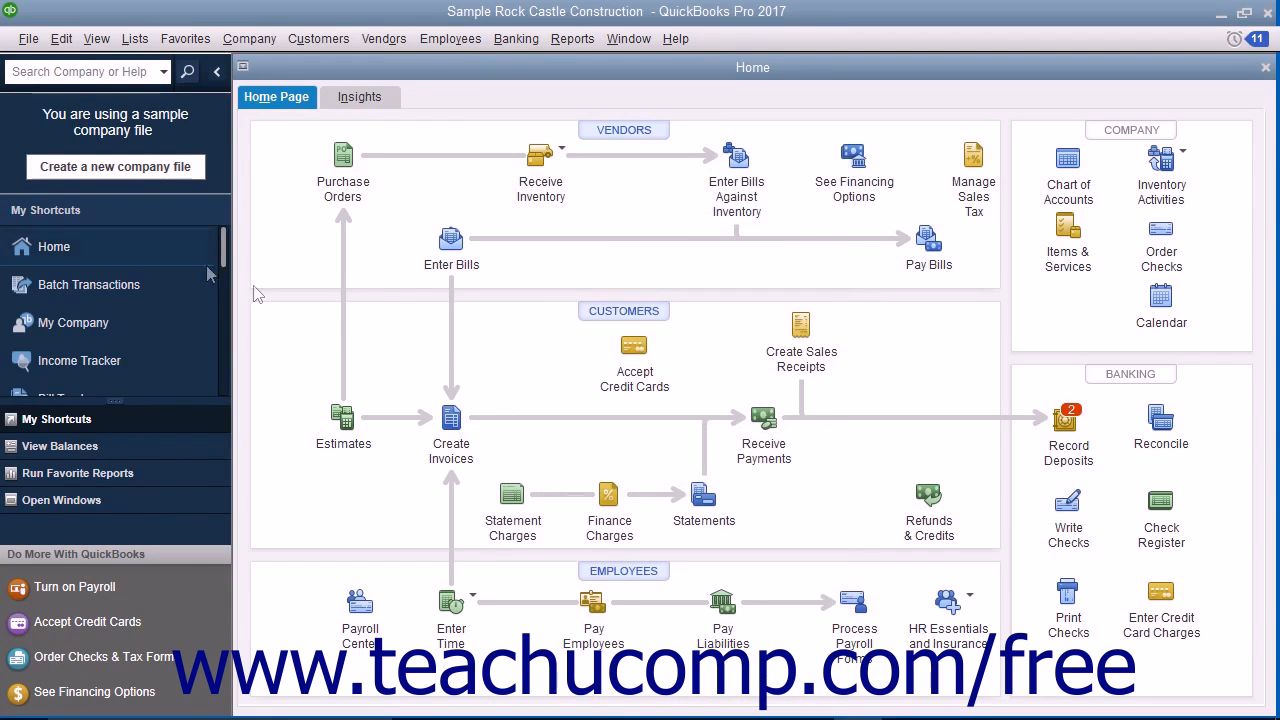
click(88, 284)
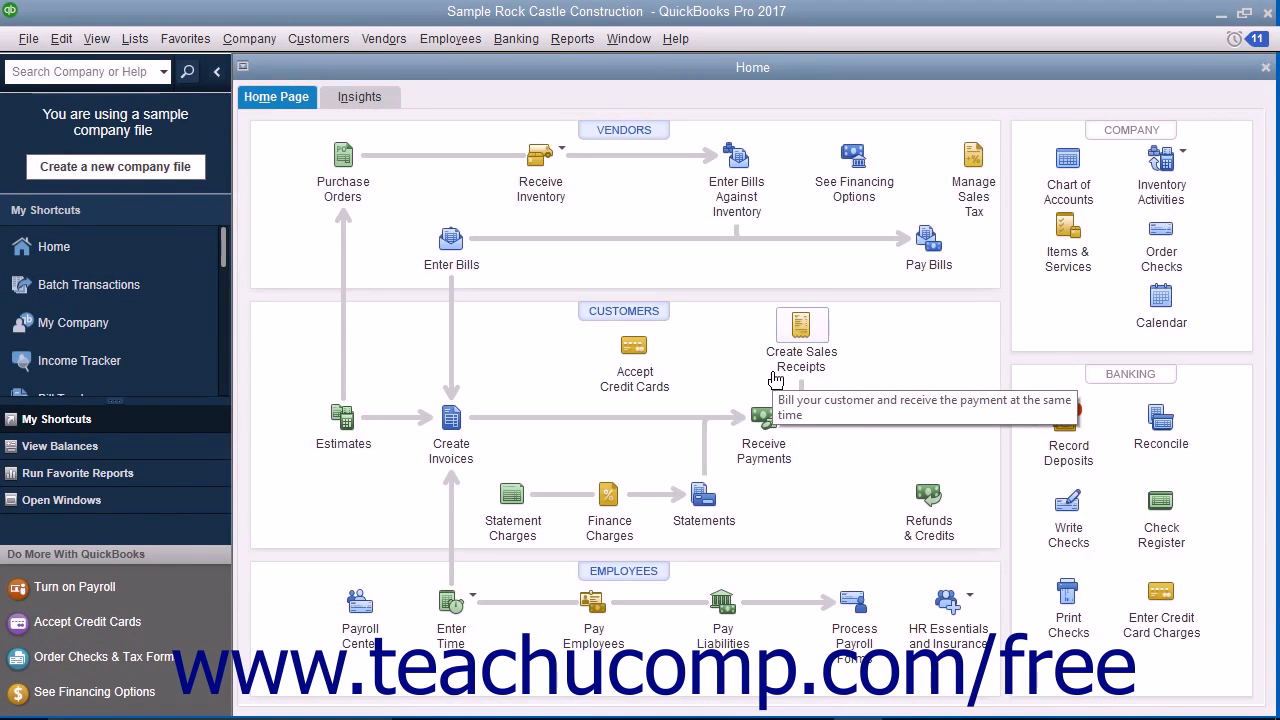
Delete Batch Transactions from the icon bar, leaving Home followed by My Company.
click(96, 38)
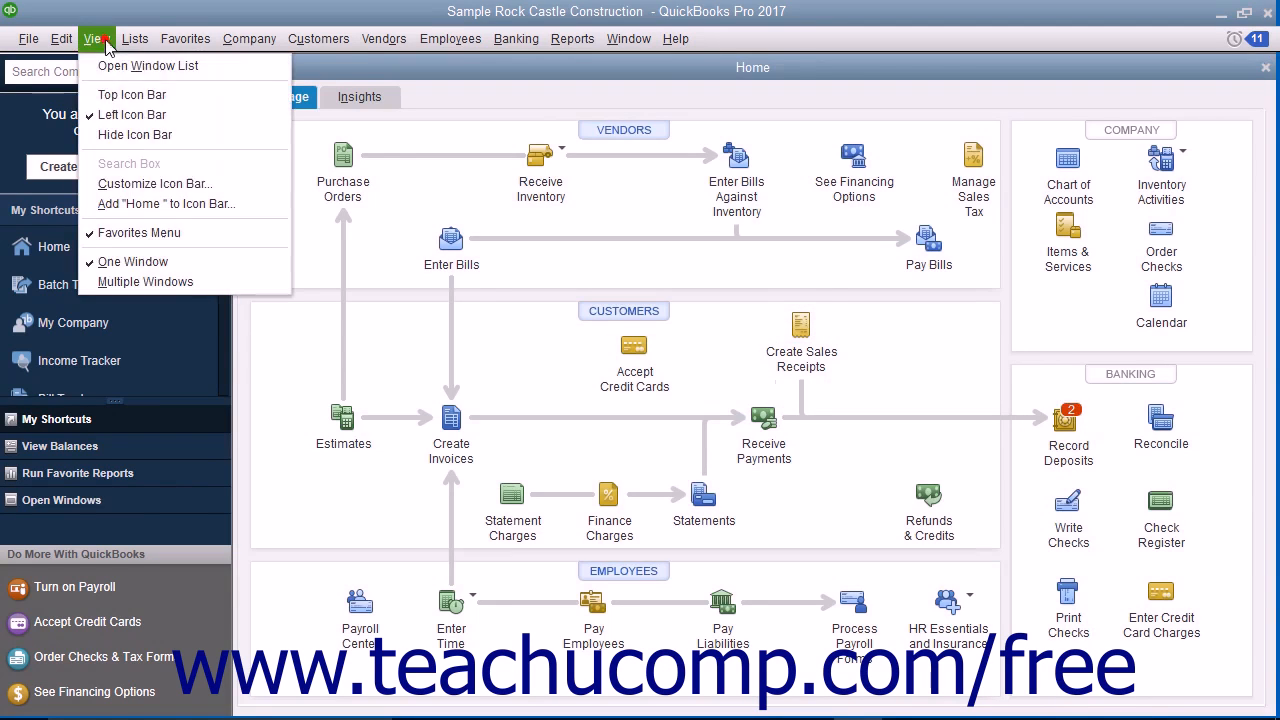
click(154, 184)
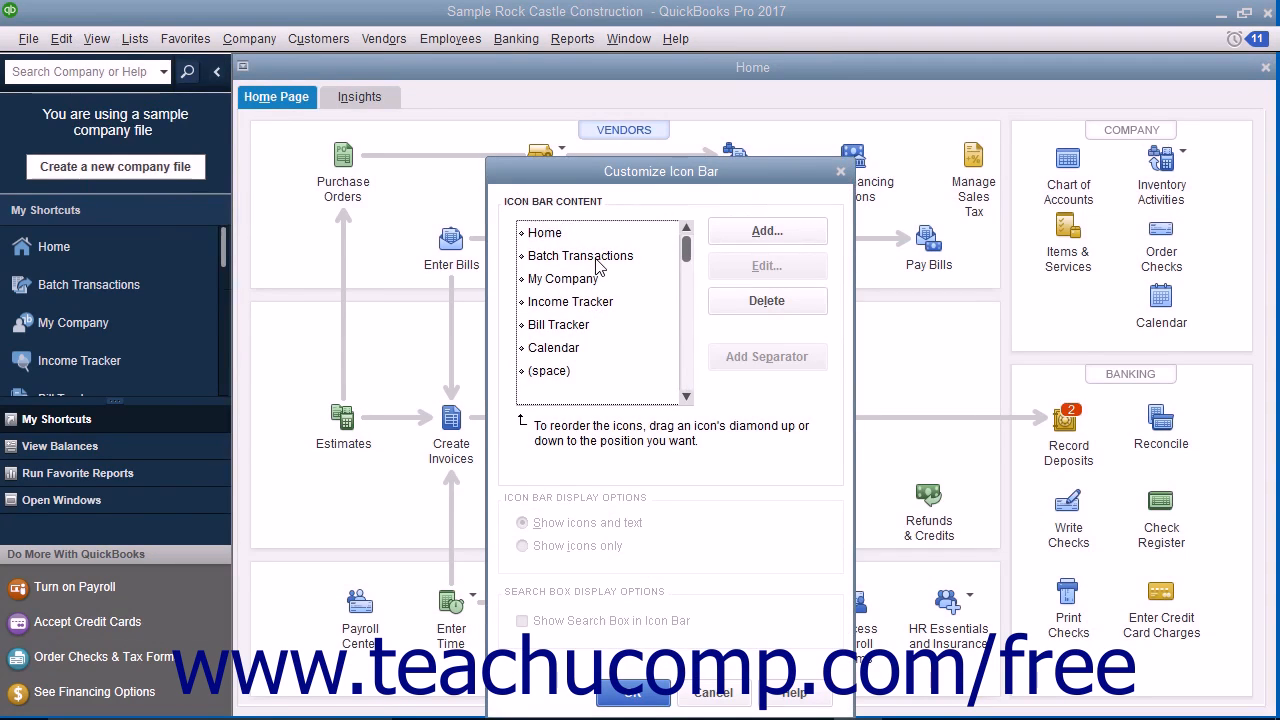
click(580, 256)
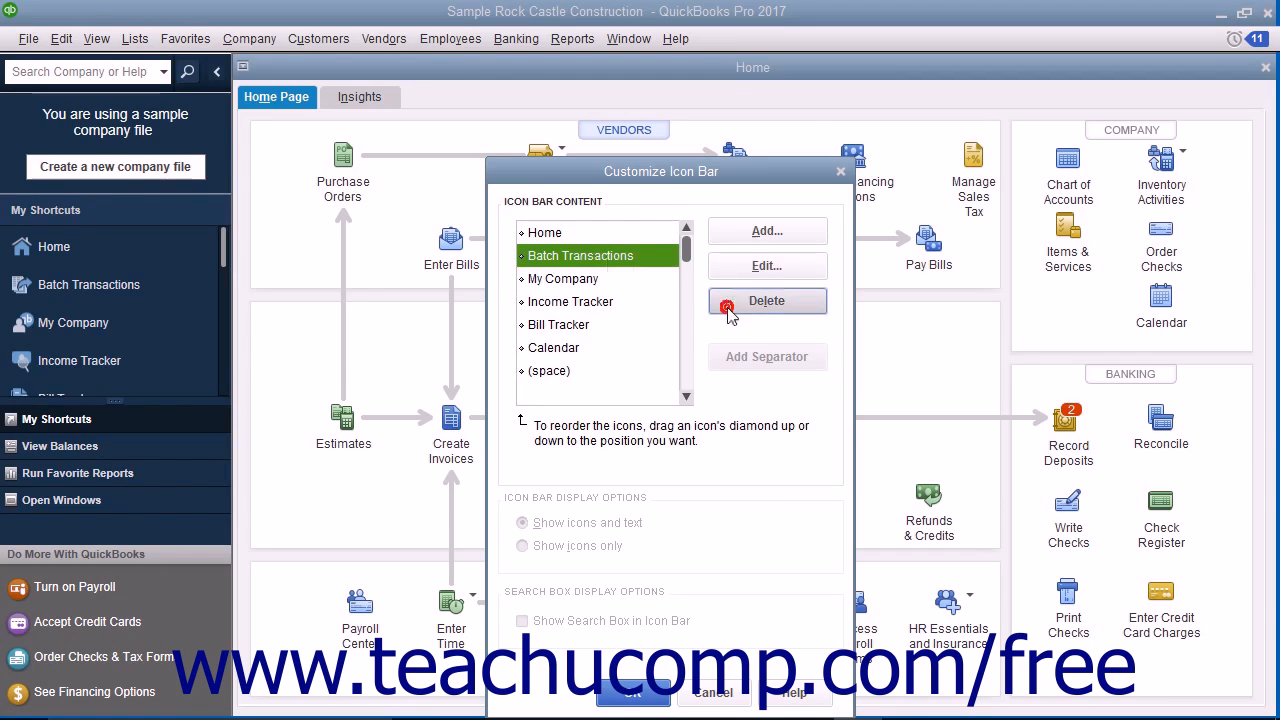
click(766, 300)
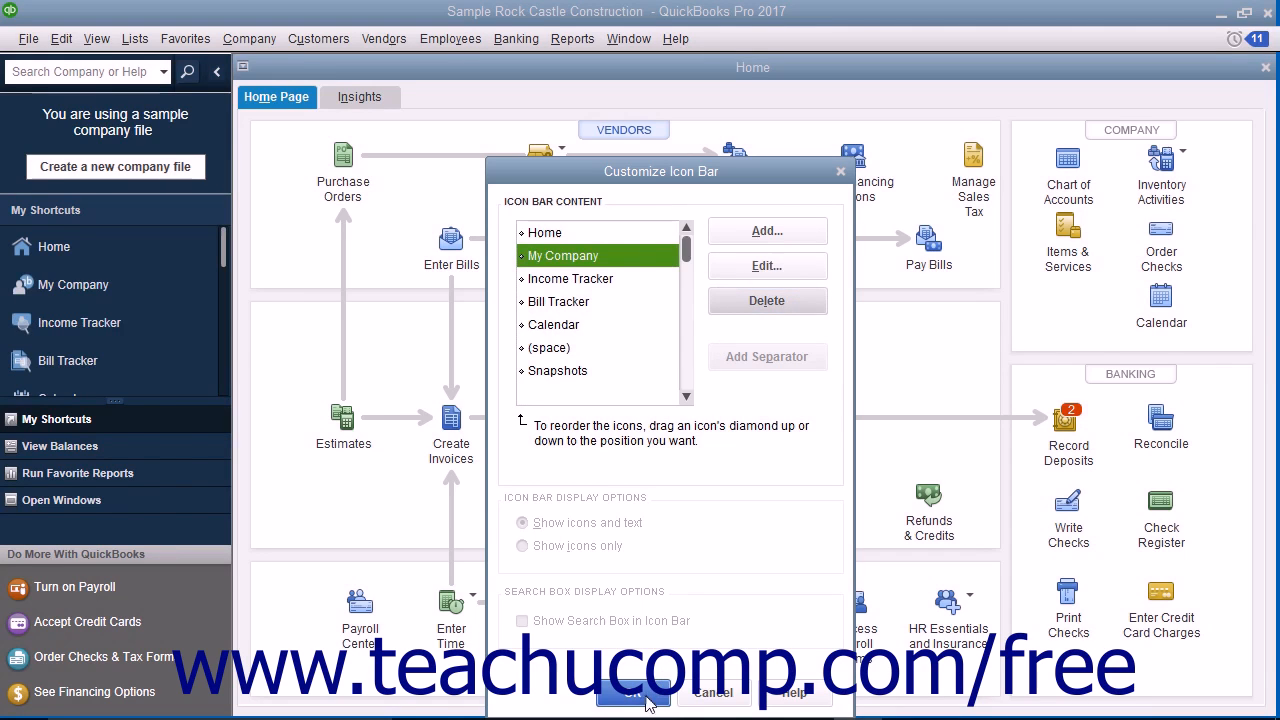
click(632, 692)
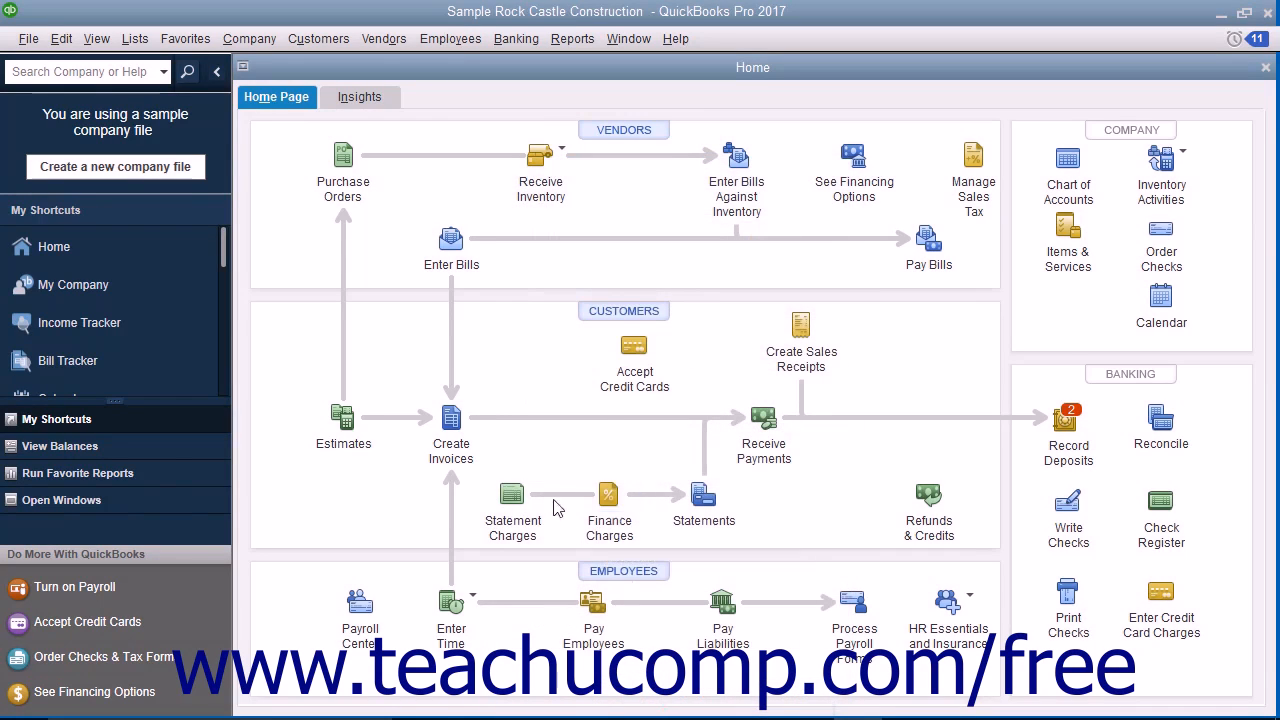
mouse_move(504, 340)
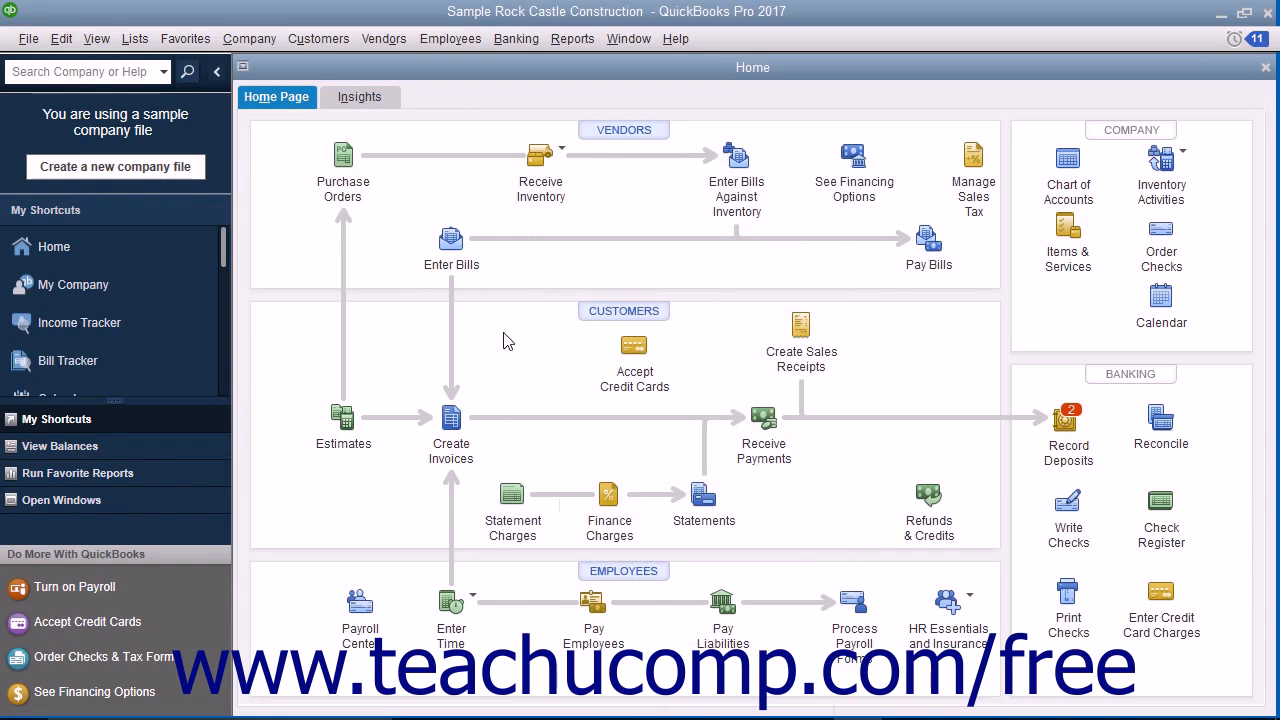
mouse_move(436, 76)
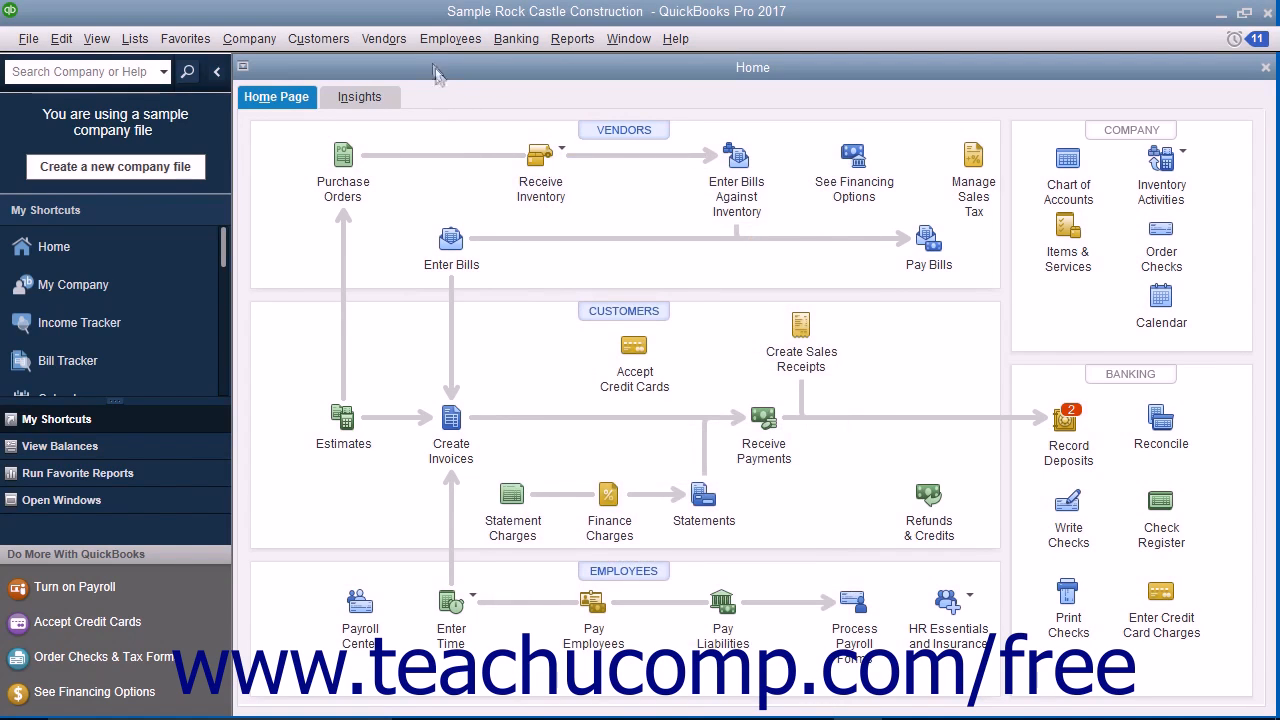
Bring up a blank Enter Bills form from the Vendors menu.
click(384, 38)
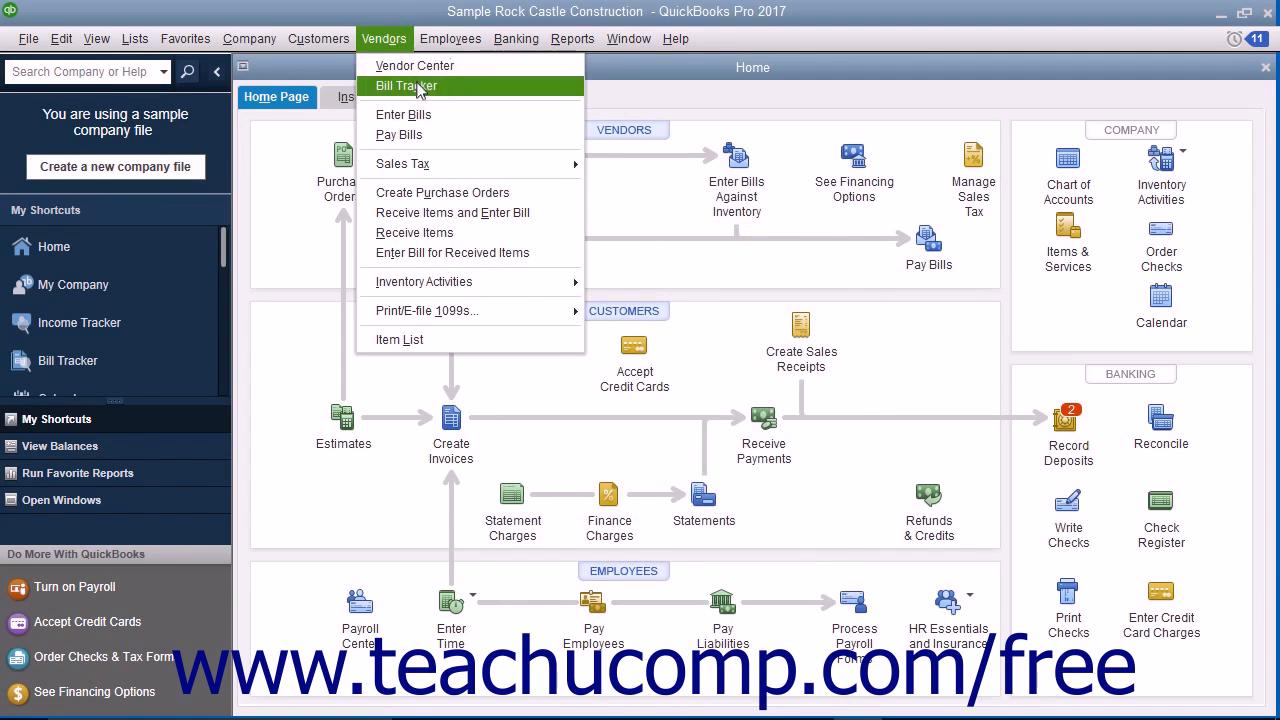
click(404, 114)
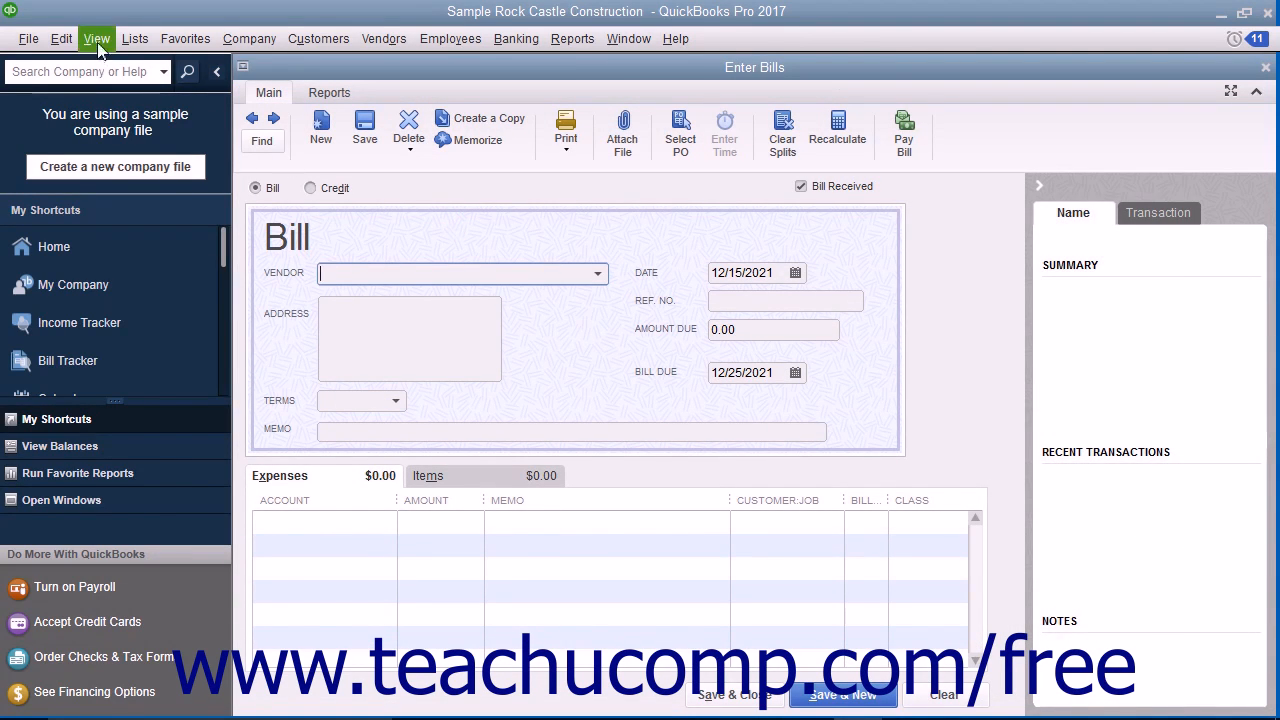
Add the open Enter Bills window to the icon bar with the label Bill.
click(96, 38)
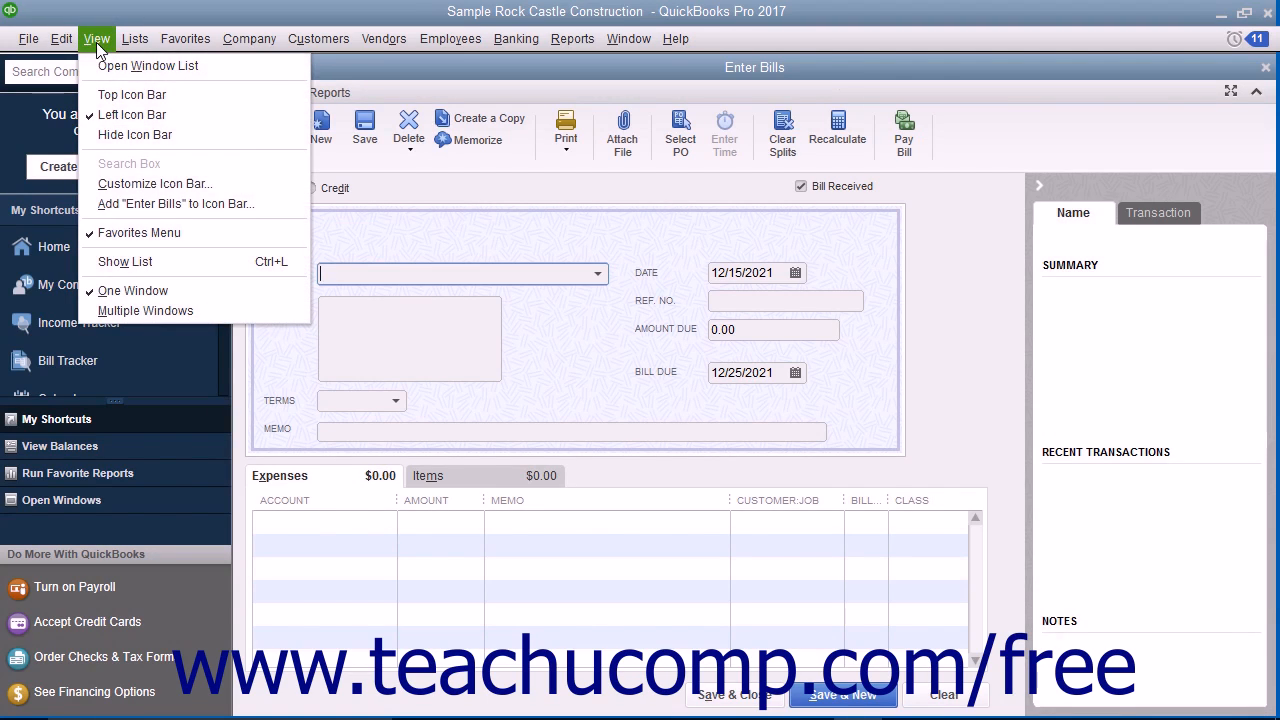
mouse_move(176, 204)
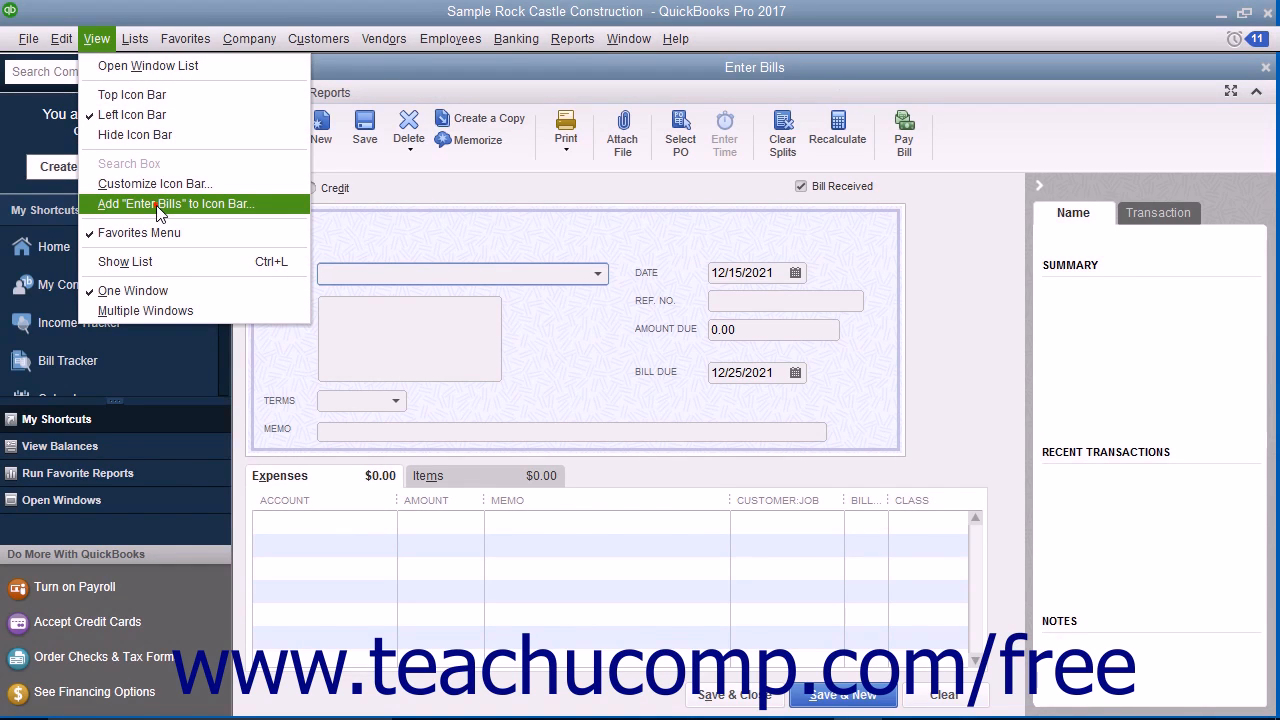
click(176, 204)
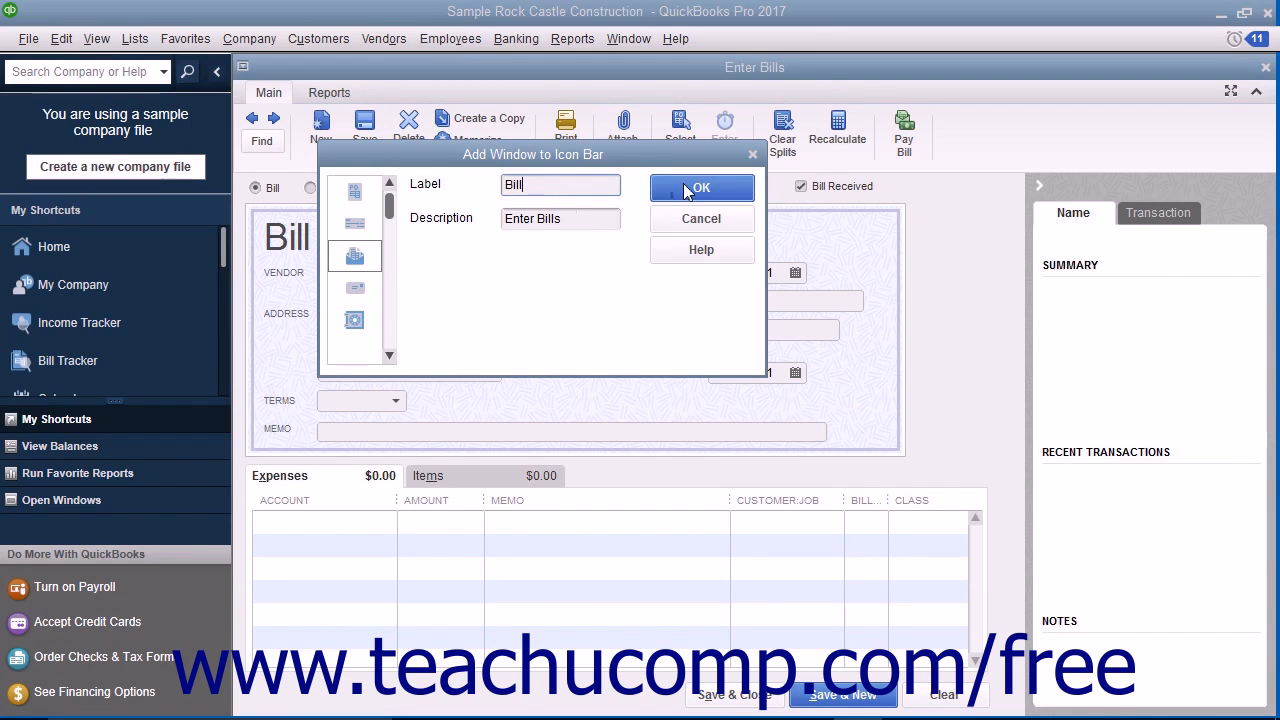
click(700, 188)
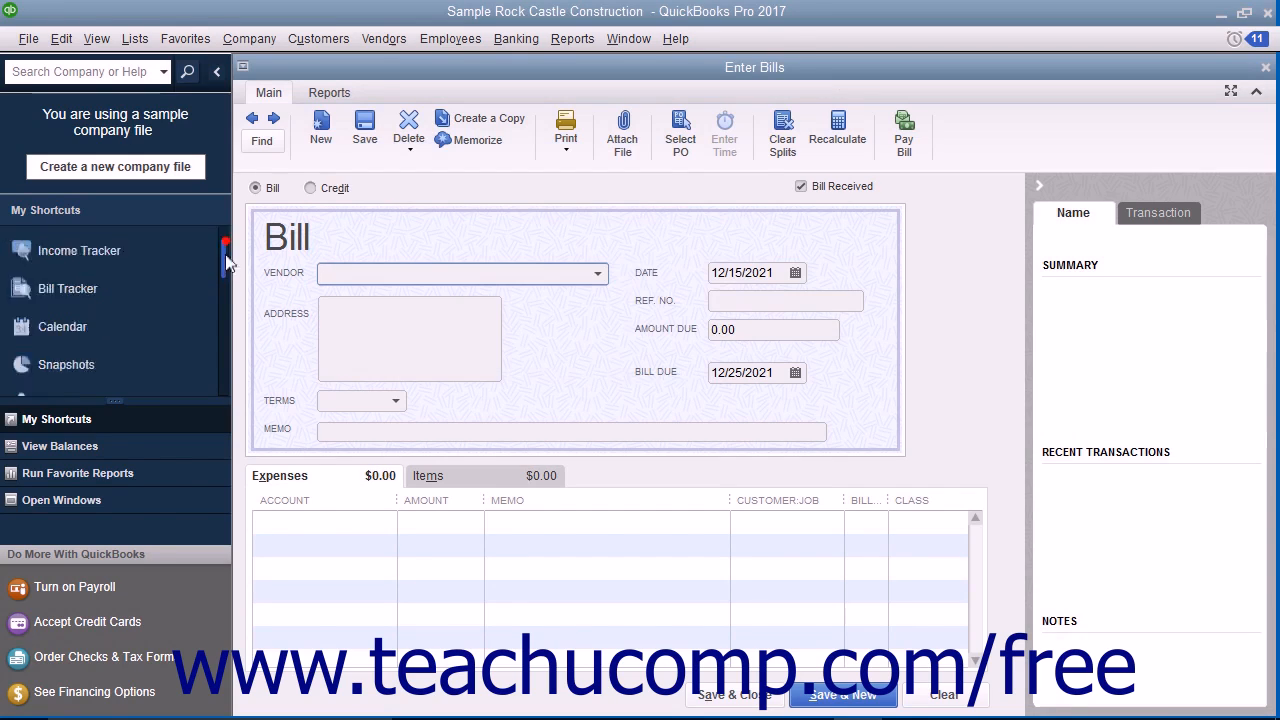